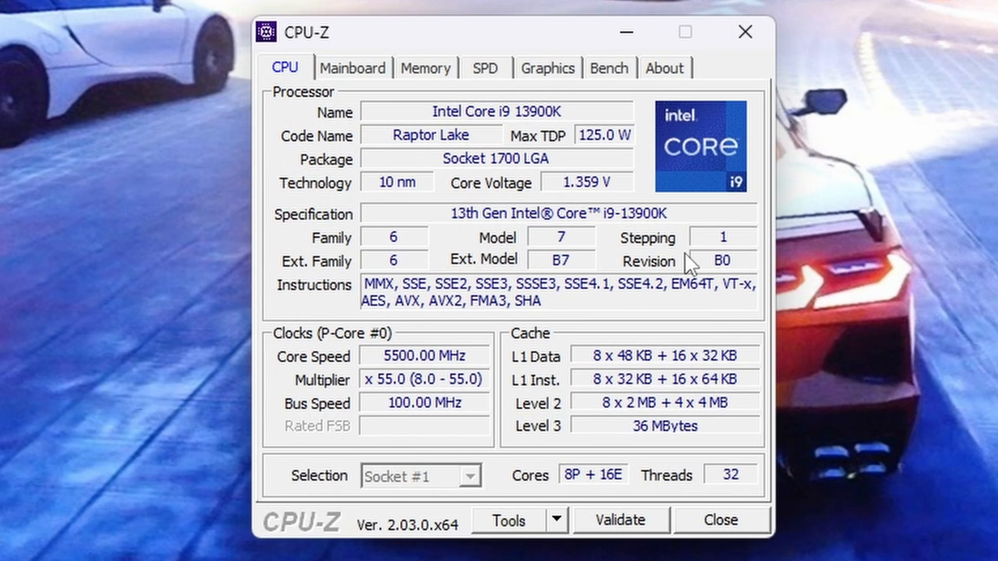
pyautogui.moveTo(509, 175)
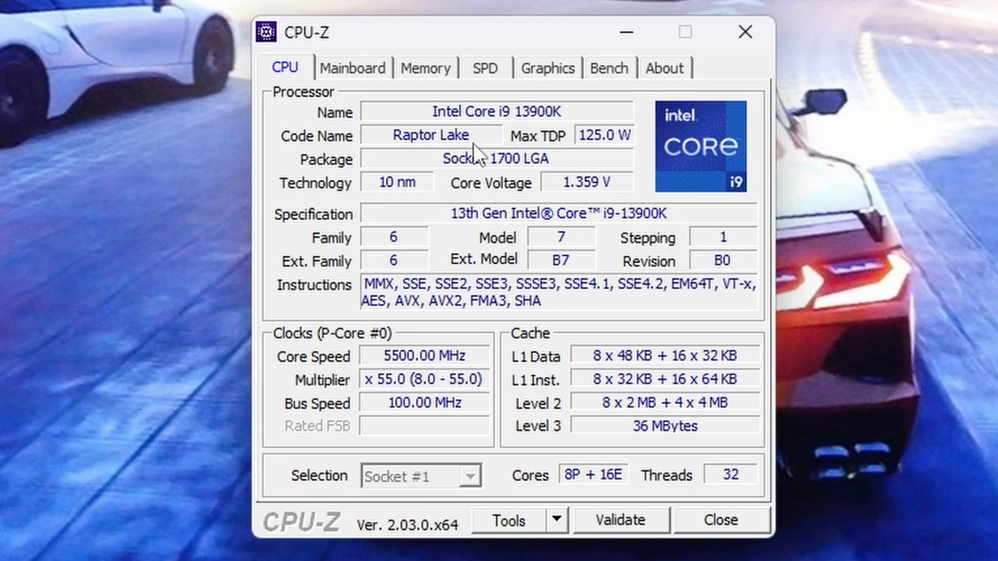
# After the Core i9-13900K CPU tab, view the ASUS ROG STRIX Z790-A board and BIOS details
pyautogui.click(353, 67)
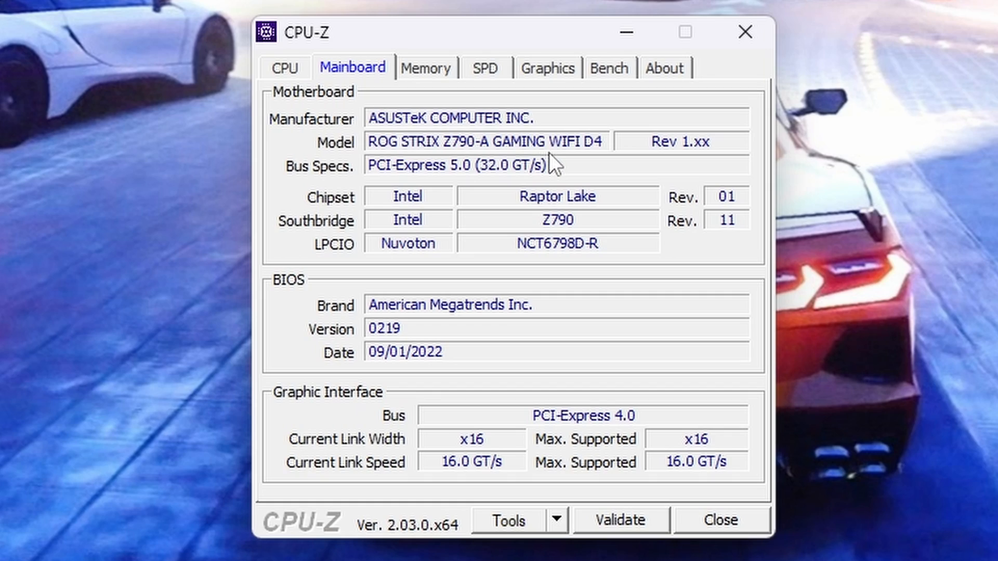
pyautogui.moveTo(617, 159)
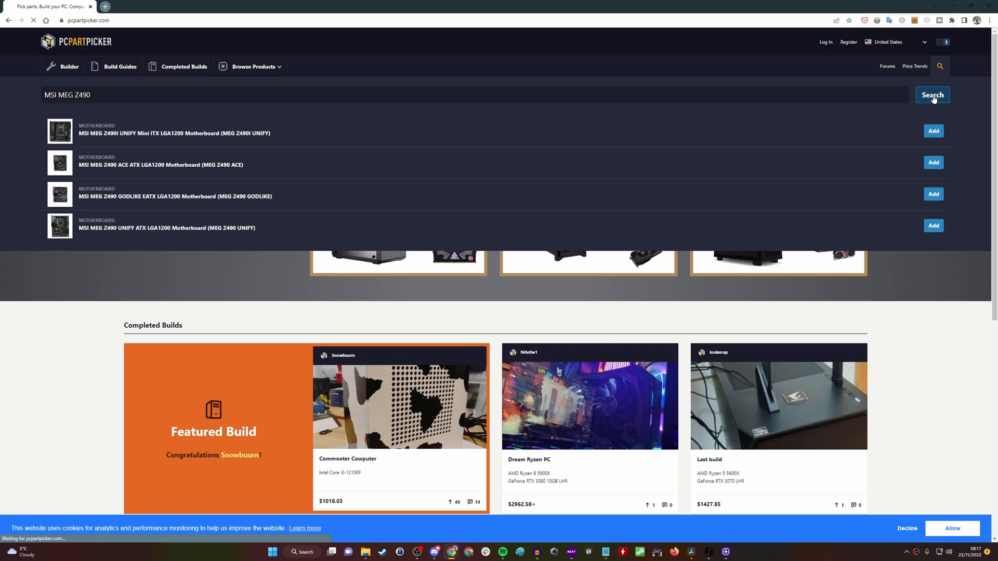
# Build a PCPartPicker list pairing the MSI MEG Z490 GODLIKE with a Core i9-11900K ($1063.47)
pyautogui.click(932, 95)
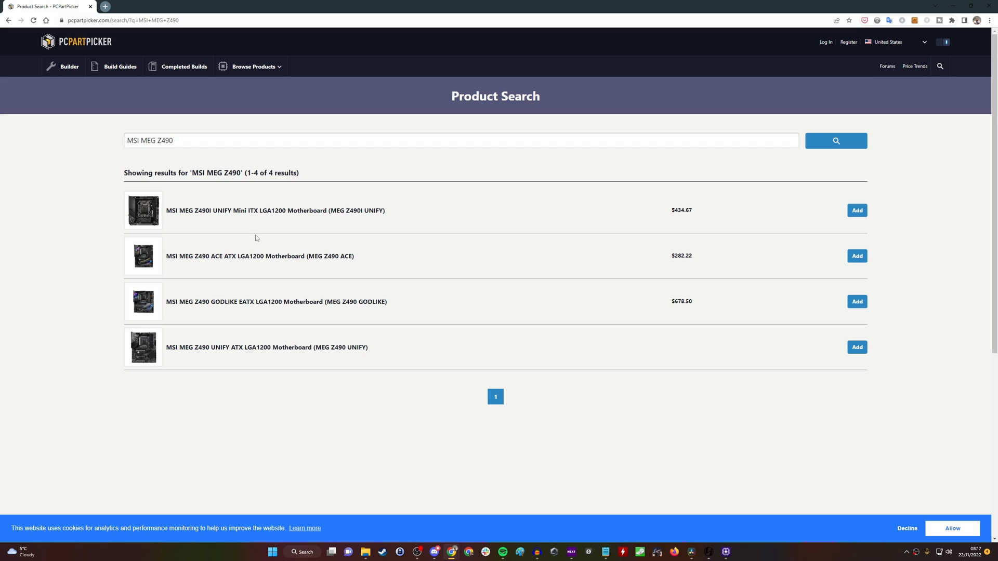
pyautogui.click(856, 301)
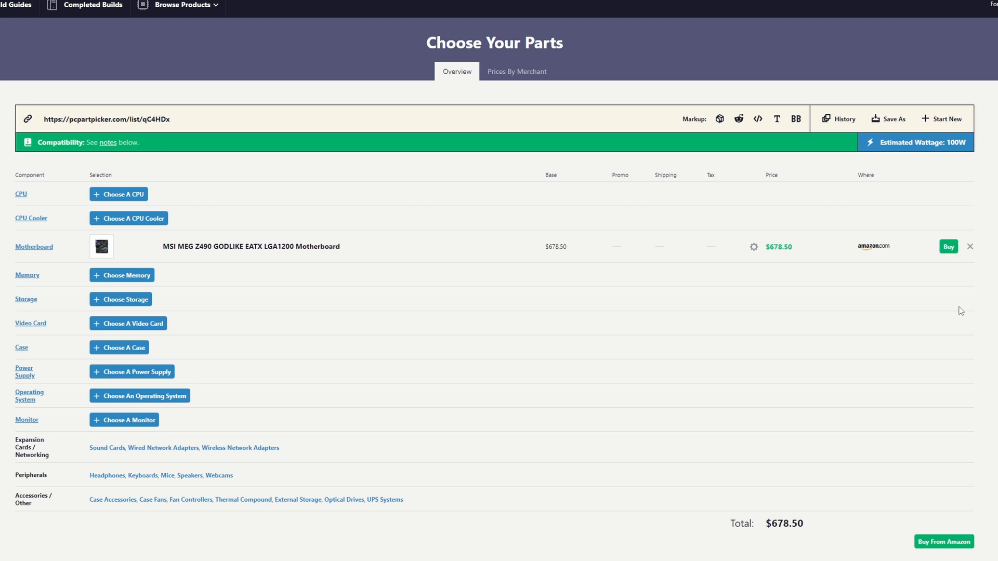
pyautogui.moveTo(163, 215)
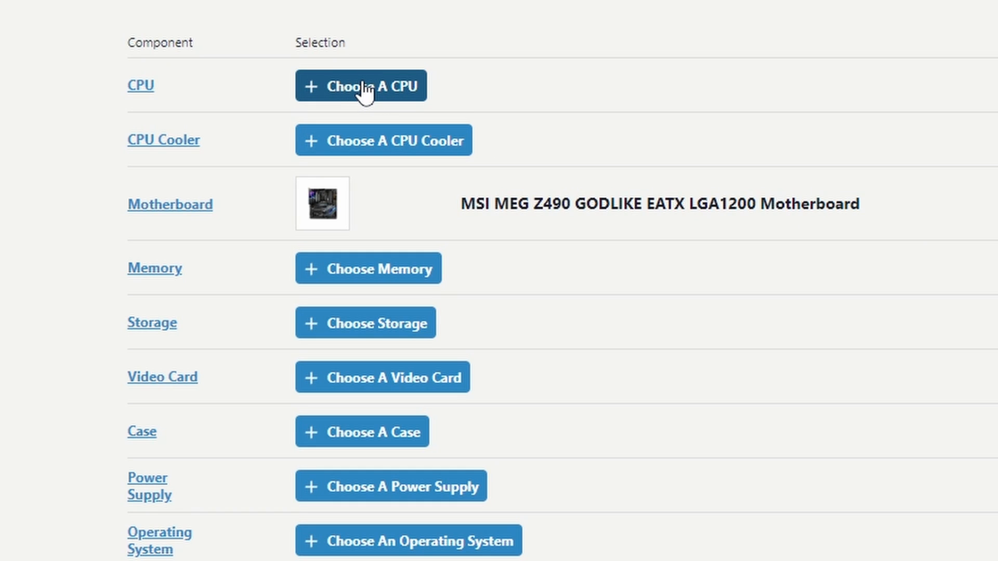
pyautogui.click(361, 86)
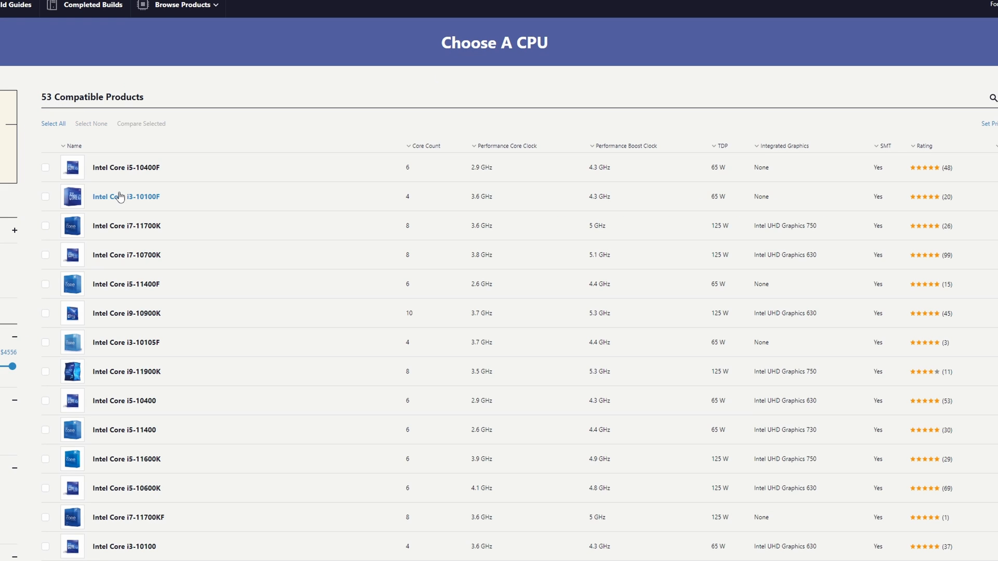
pyautogui.scroll(-3)
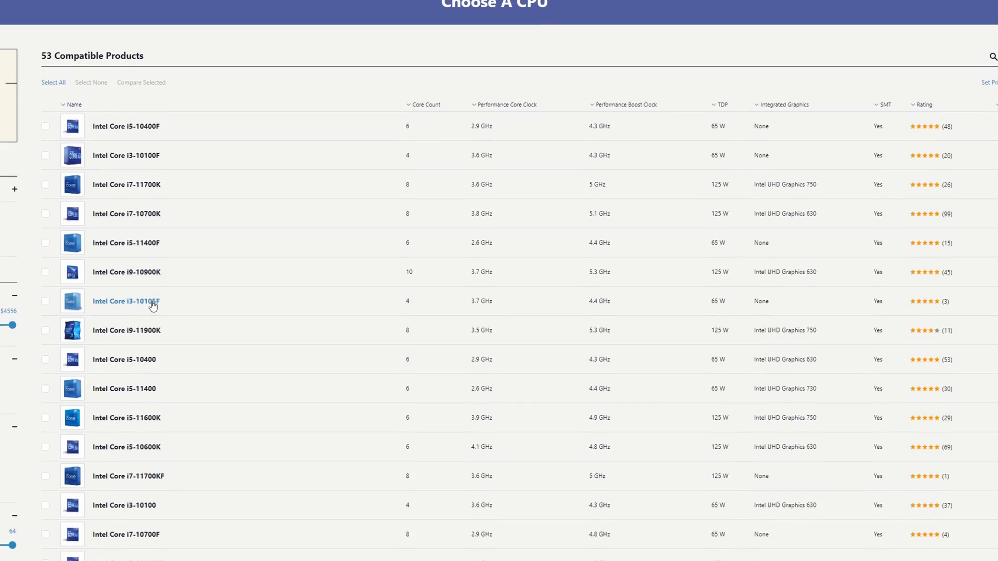
pyautogui.scroll(-3)
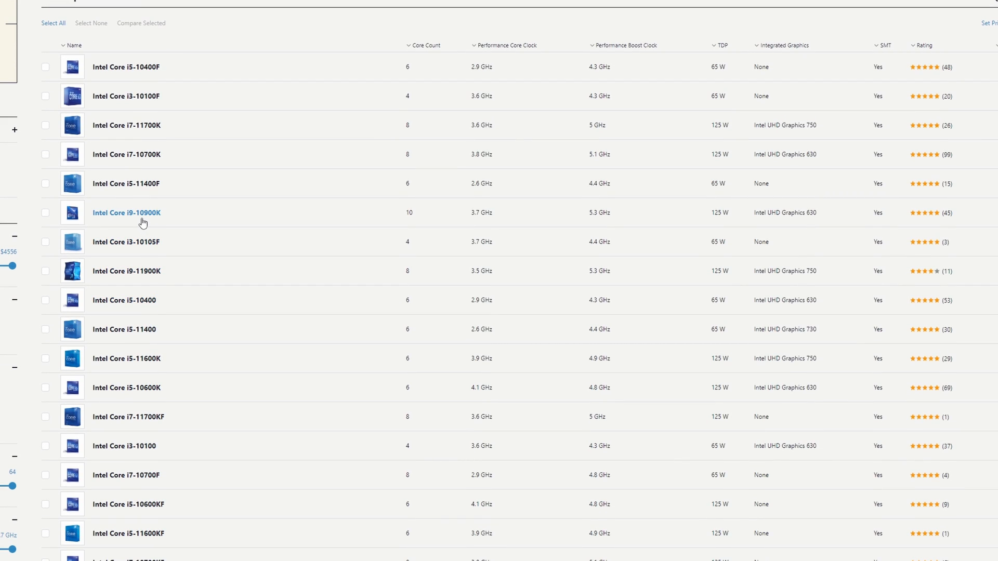
pyautogui.moveTo(170, 275)
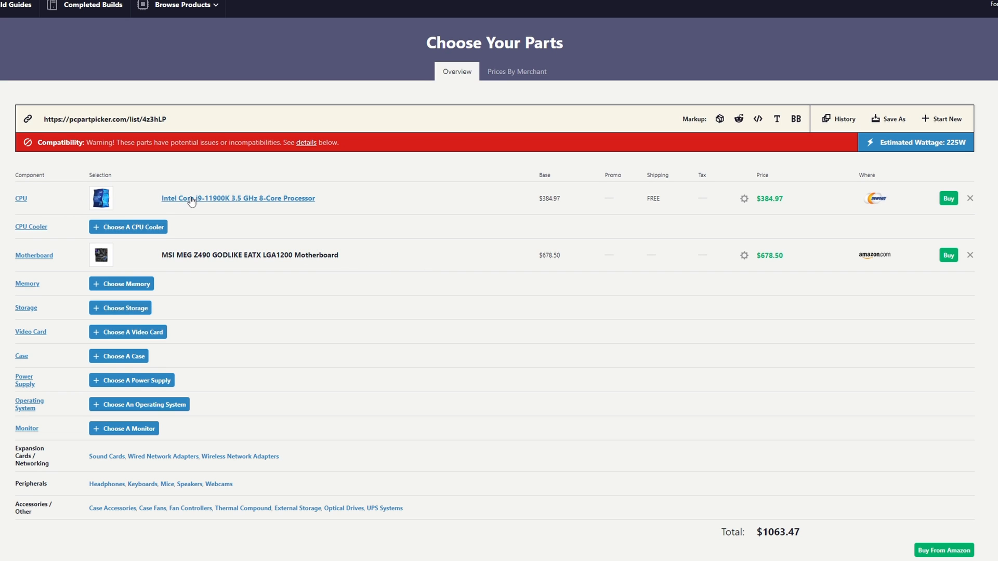
pyautogui.click(238, 198)
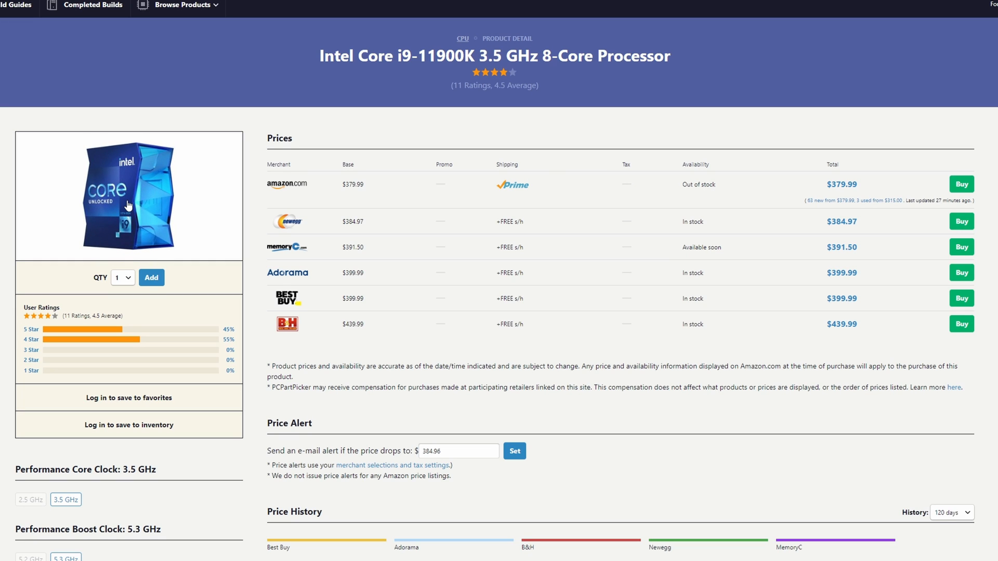
pyautogui.click(328, 4)
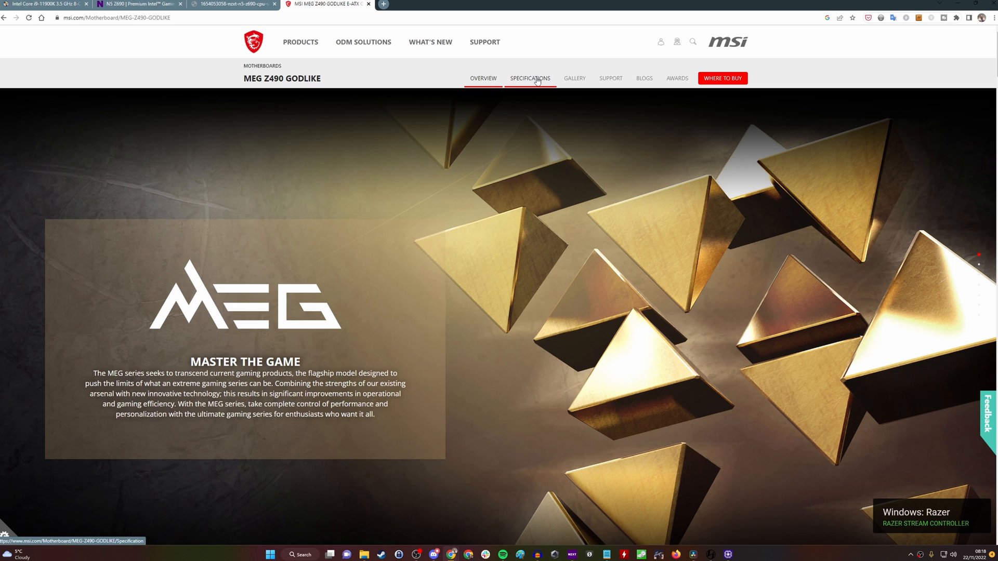
# Open the GODLIKE detailed specifications and highlight the LGA 1200 10th/11th Gen processor support
pyautogui.click(530, 79)
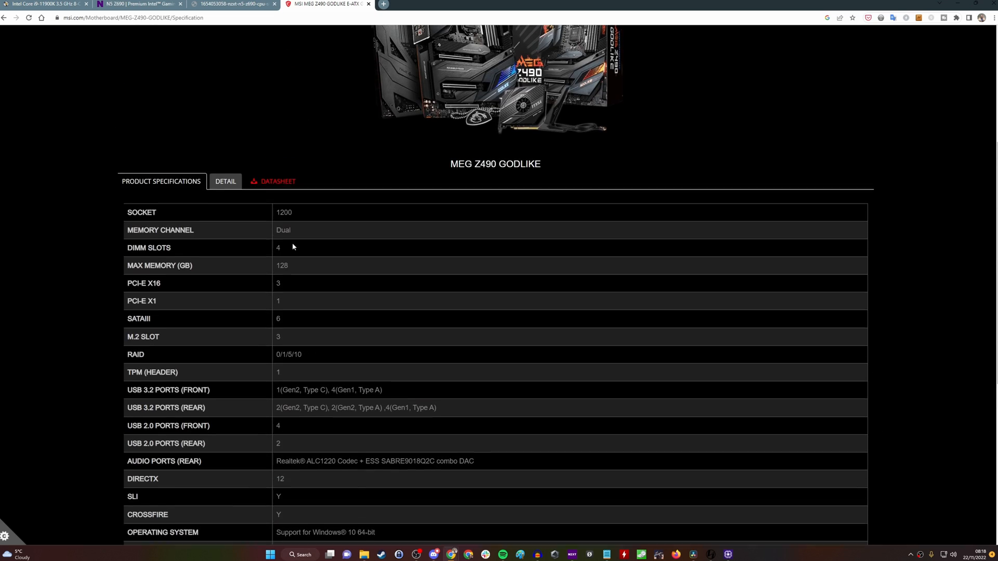
pyautogui.click(224, 182)
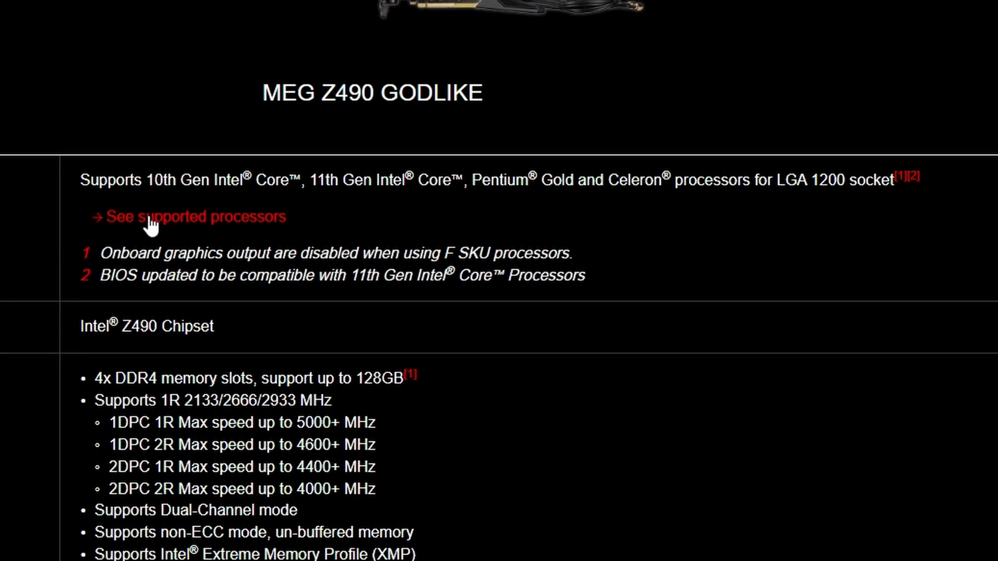
pyautogui.moveTo(82, 180); pyautogui.dragTo(391, 180)
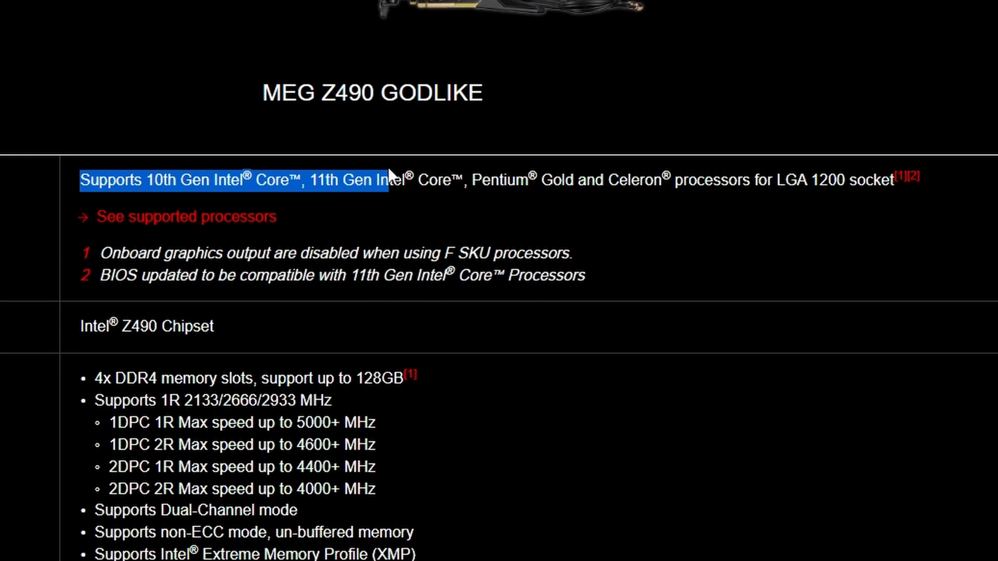
pyautogui.moveTo(395, 179); pyautogui.dragTo(923, 179)
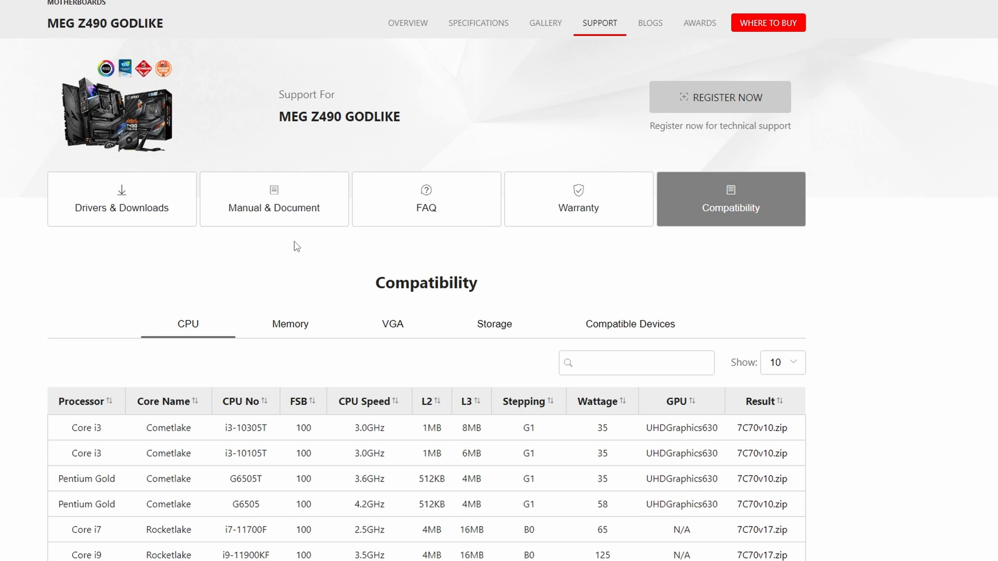
# Page through the CPU compatibility table, then filter it by 11900 to five i9-11900 variants
pyautogui.scroll(-3)
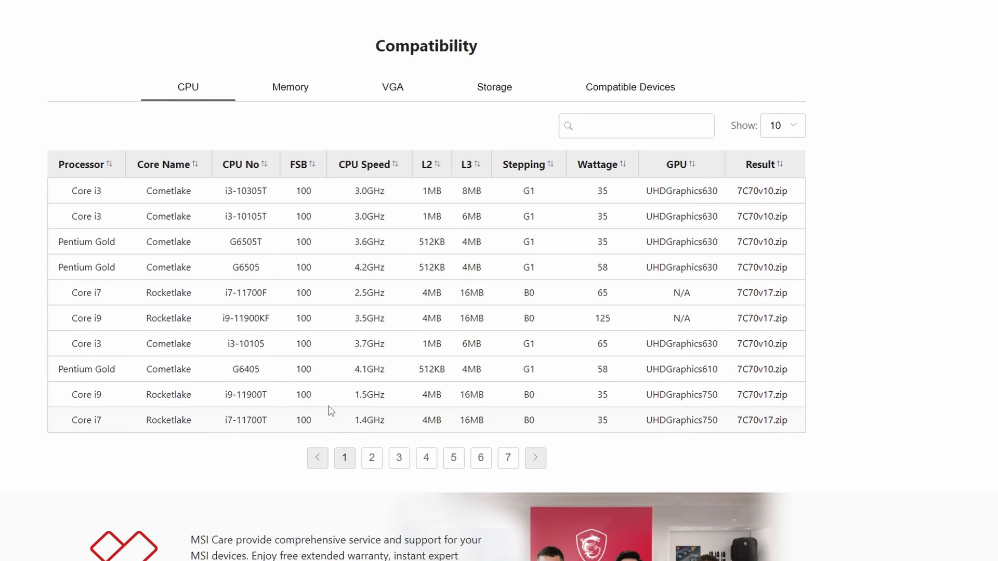
pyautogui.click(399, 457)
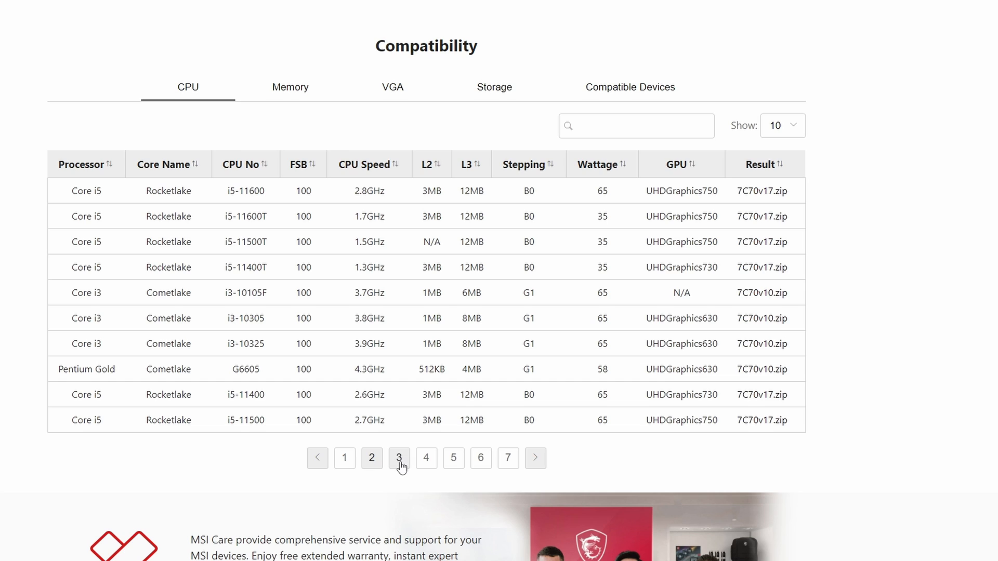
pyautogui.click(426, 458)
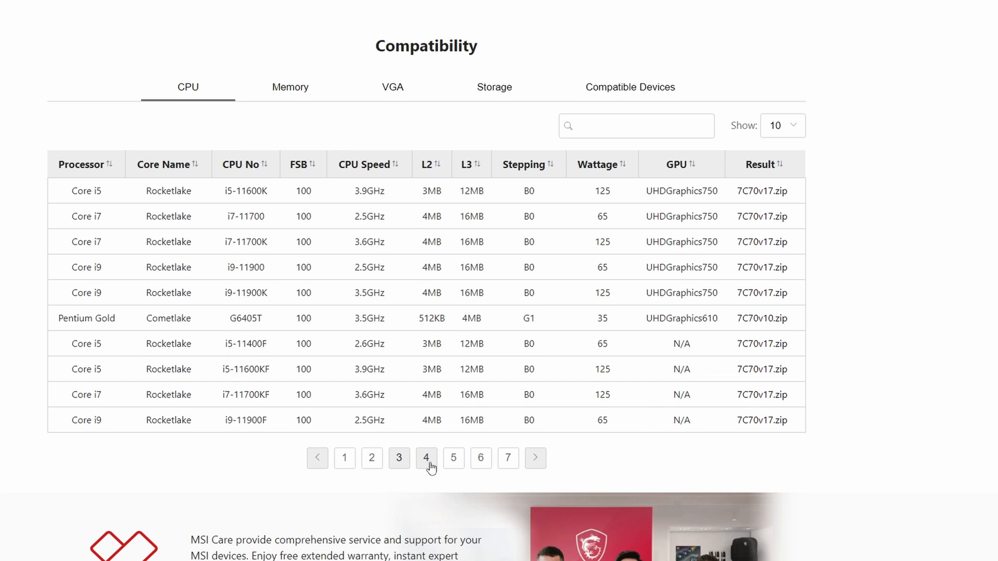
pyautogui.click(453, 458)
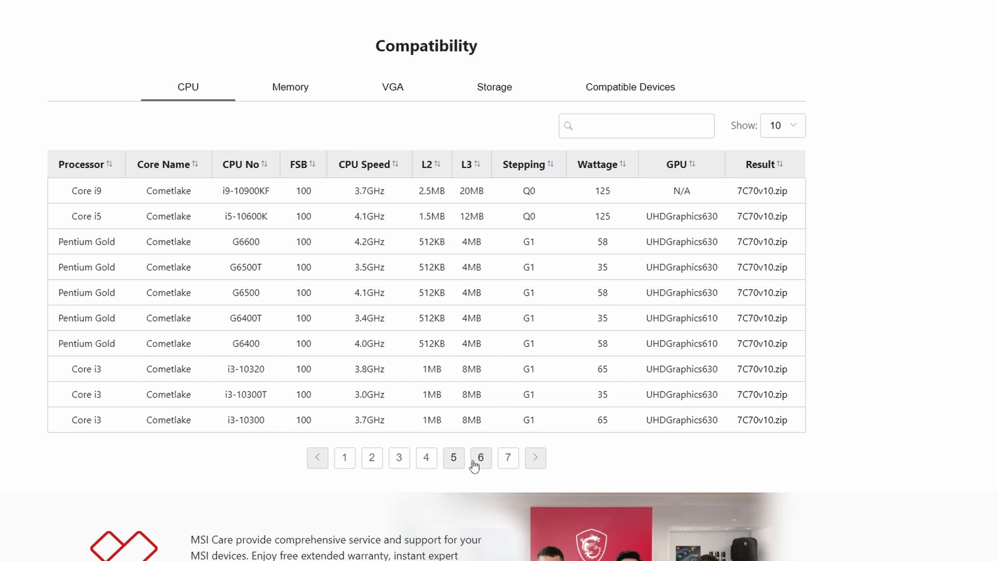
pyautogui.click(507, 457)
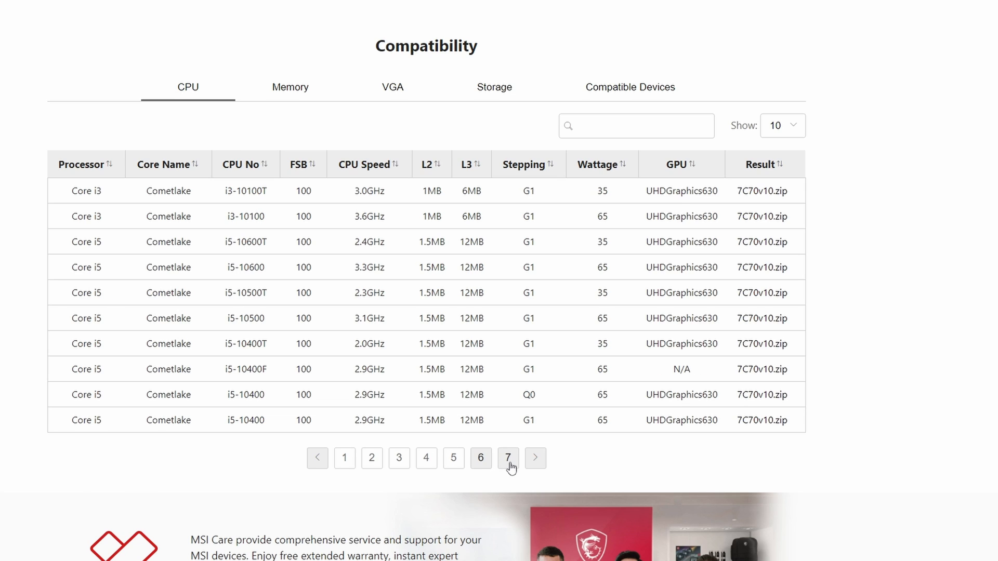
pyautogui.click(344, 357)
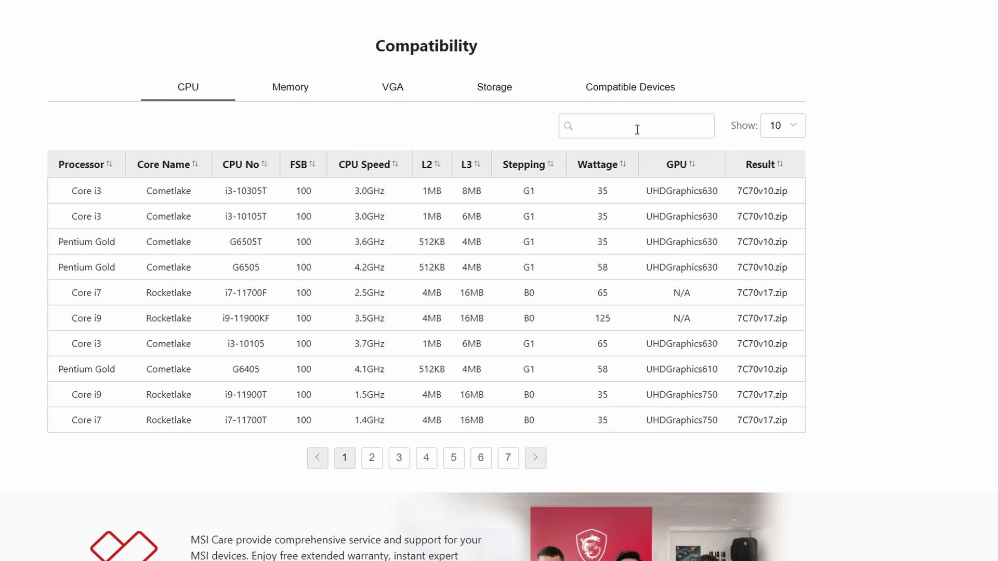
pyautogui.write('11900')
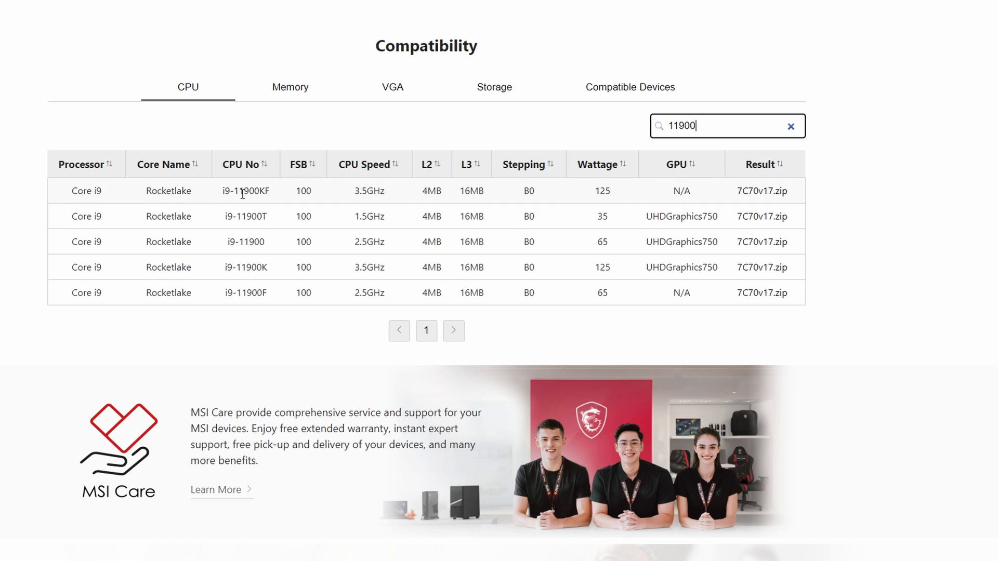
pyautogui.doubleClick(245, 267)
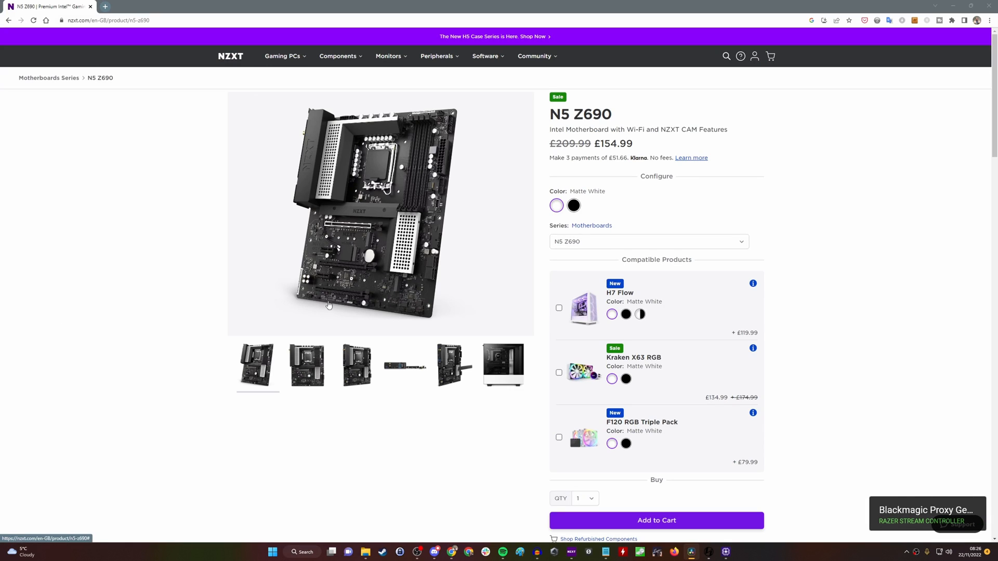
# Scroll to the NZXT N5 Z690 drivers list and download BIOS Update 9.01
pyautogui.scroll(-3)
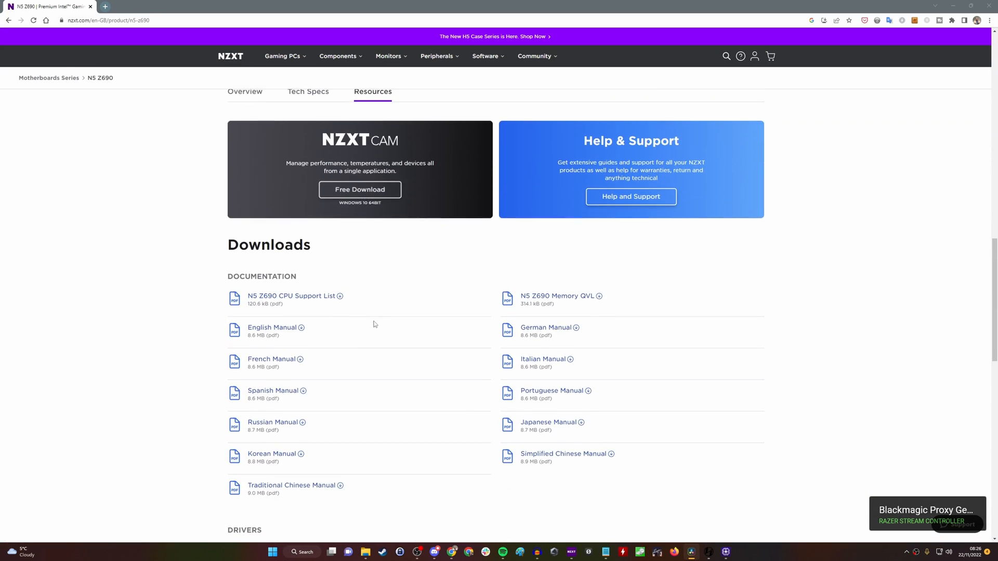
pyautogui.scroll(-3)
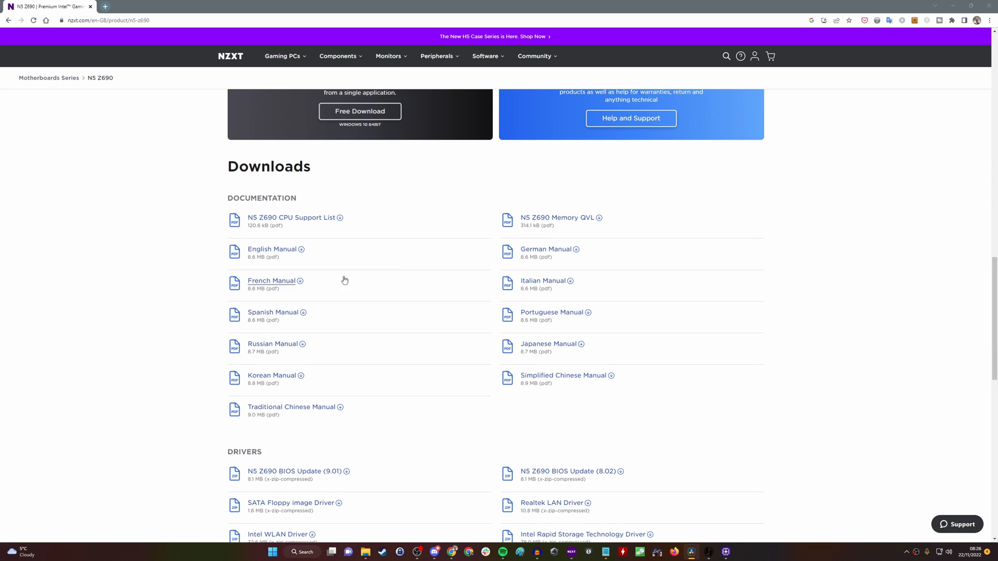
pyautogui.scroll(-3)
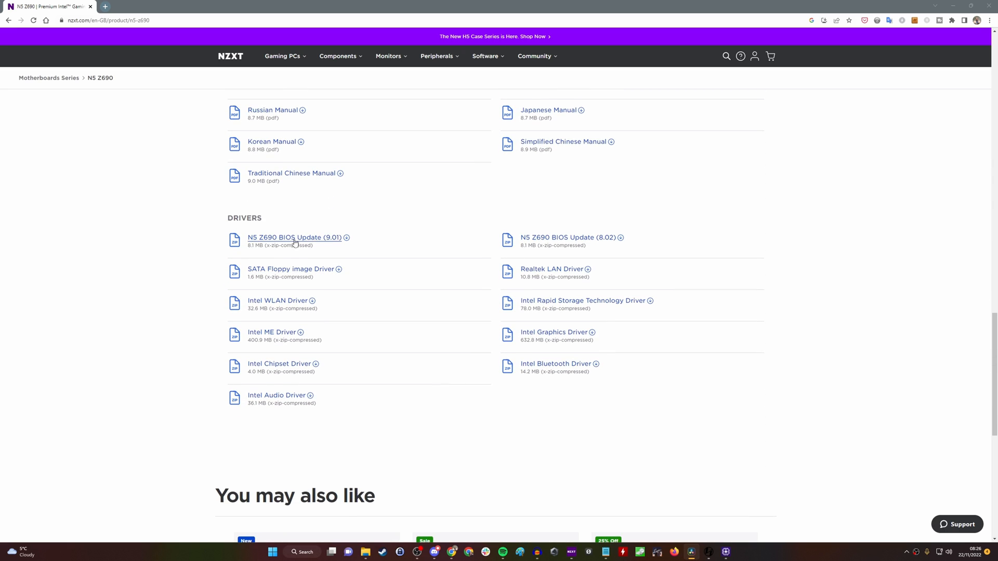
pyautogui.click(294, 237)
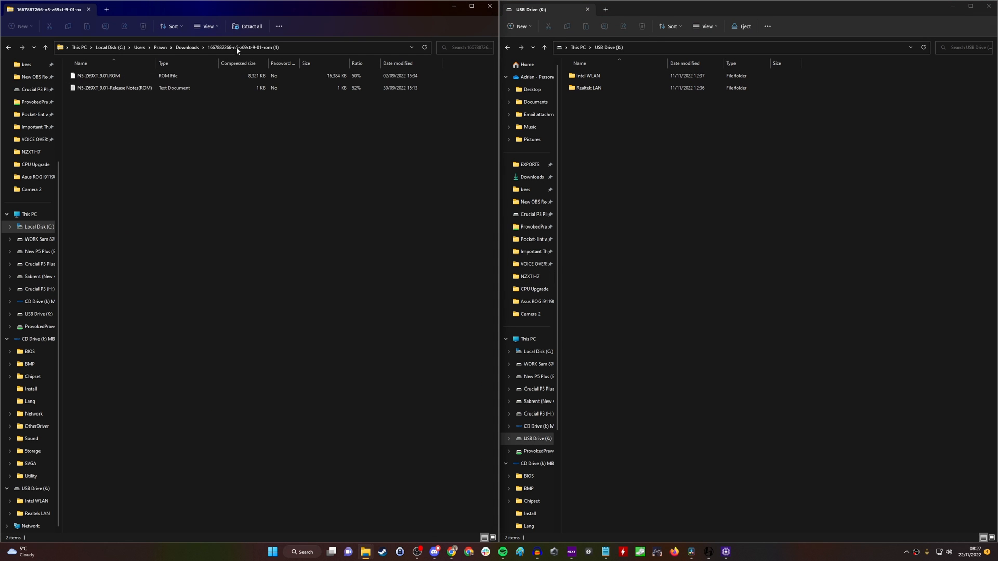
# Extract all contents of the BIOS 9.01 zip archive holding the ROM file
pyautogui.click(249, 26)
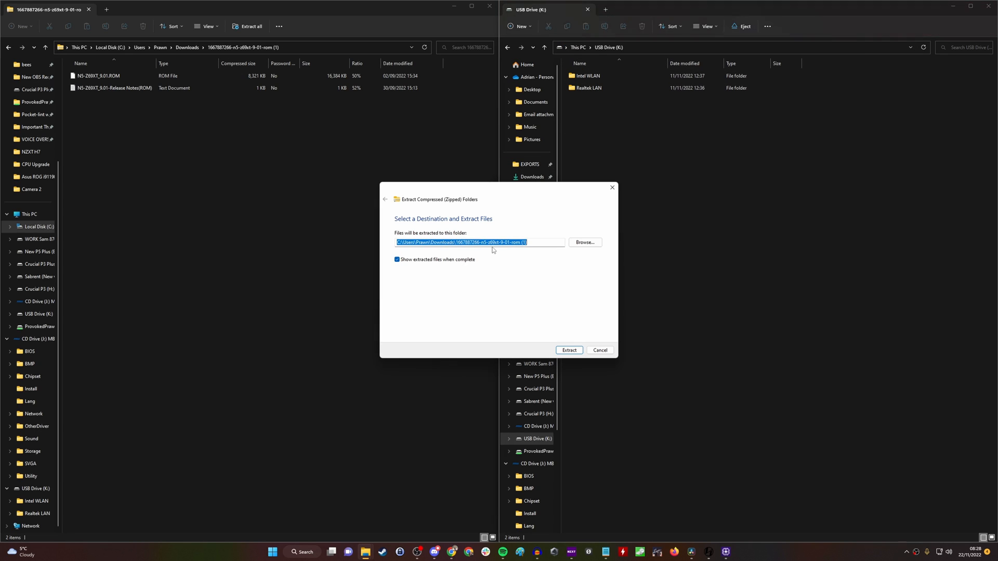
pyautogui.click(568, 350)
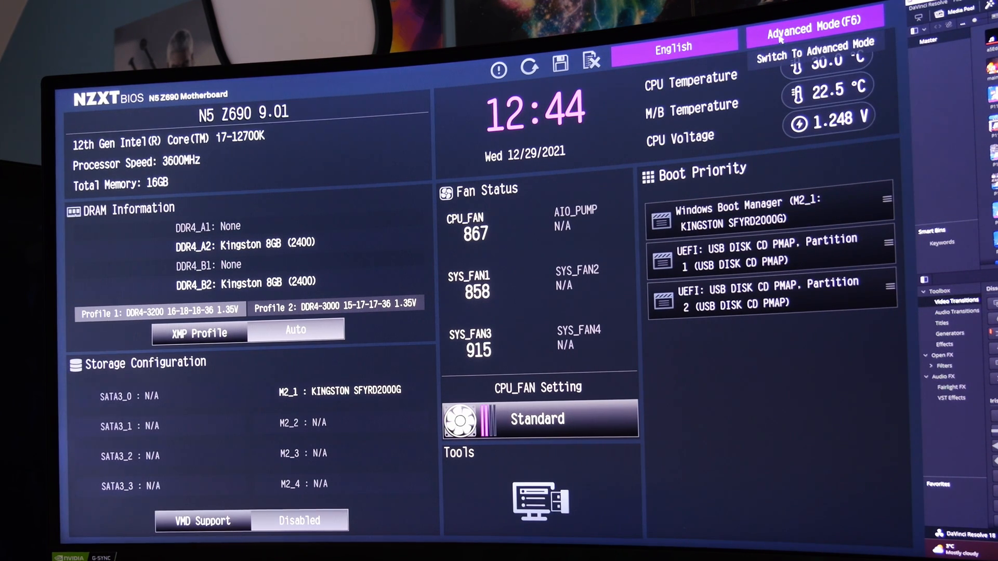
# In Advanced Mode, flash N5-Z69XT_9.01.ROM using Tool > Instant Flash
pyautogui.click(815, 28)
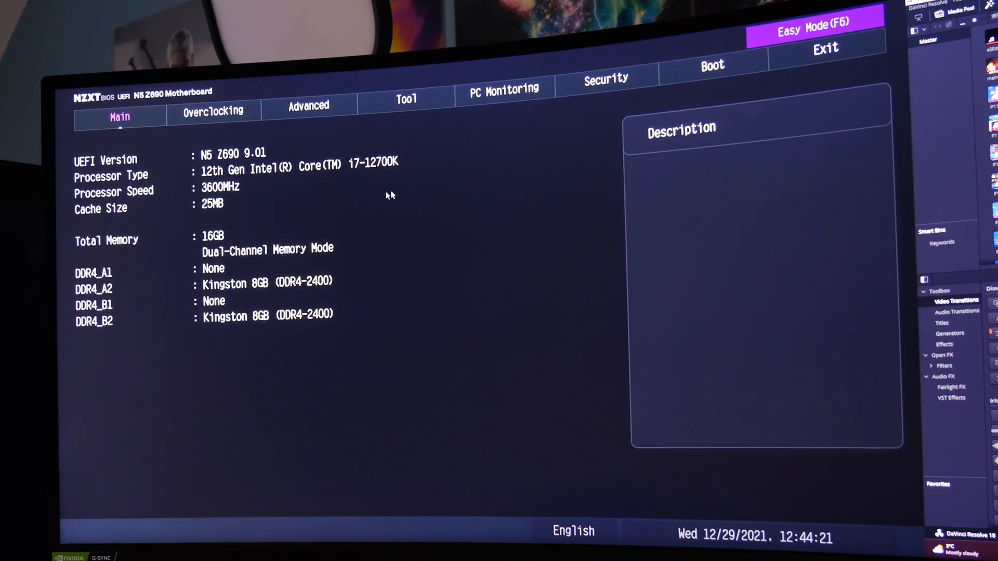
pyautogui.click(406, 99)
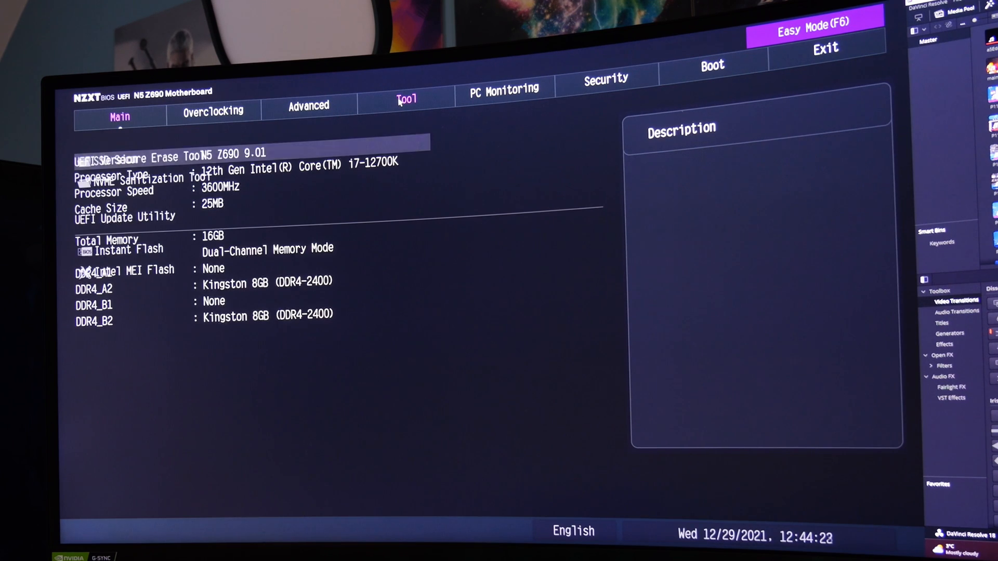
pyautogui.click(405, 99)
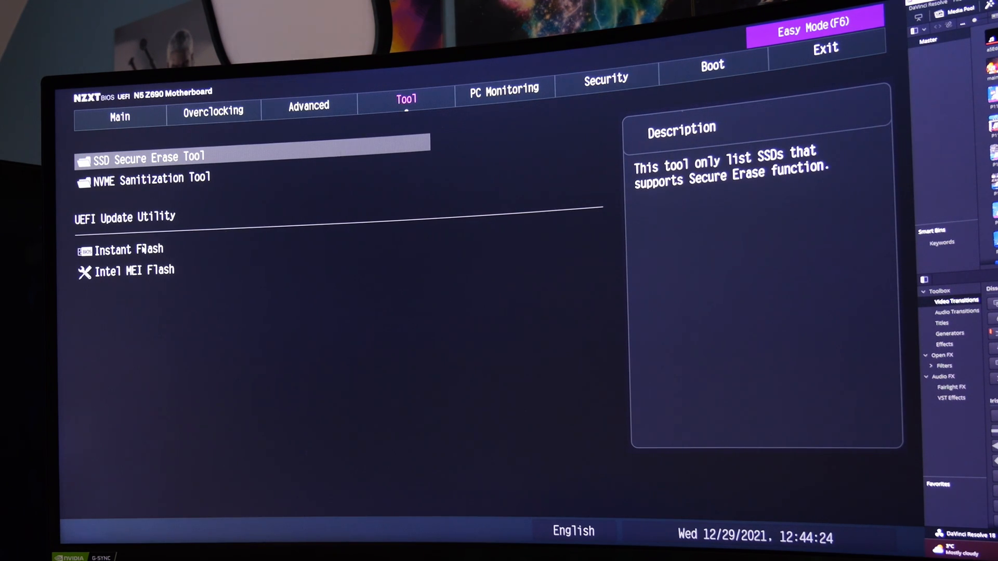
pyautogui.click(129, 249)
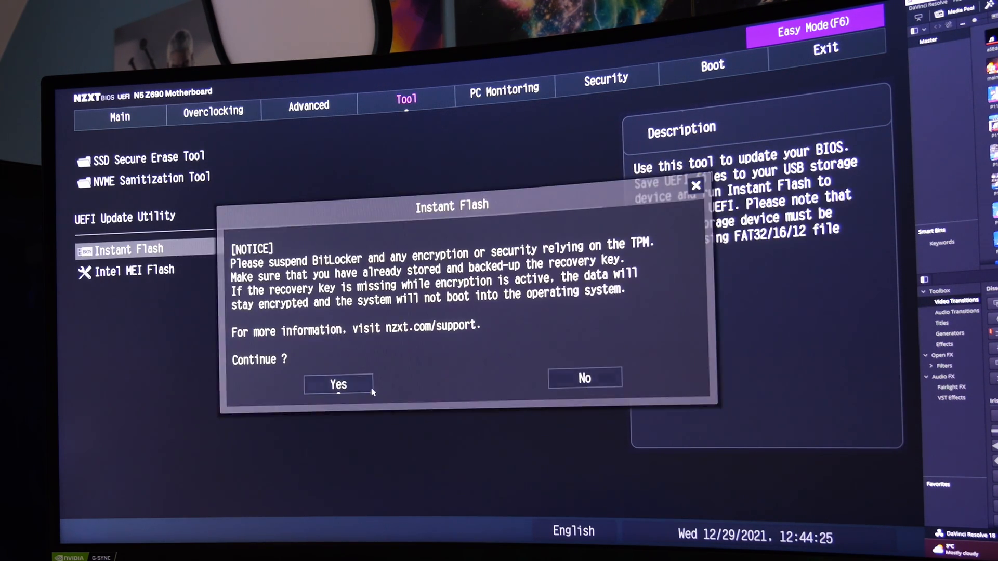
pyautogui.click(338, 385)
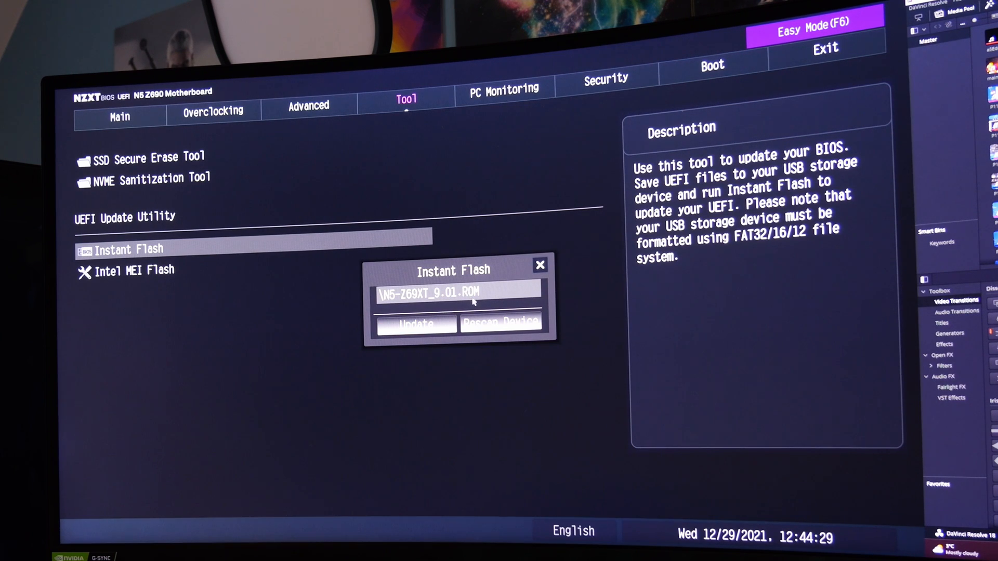
pyautogui.moveTo(457, 305)
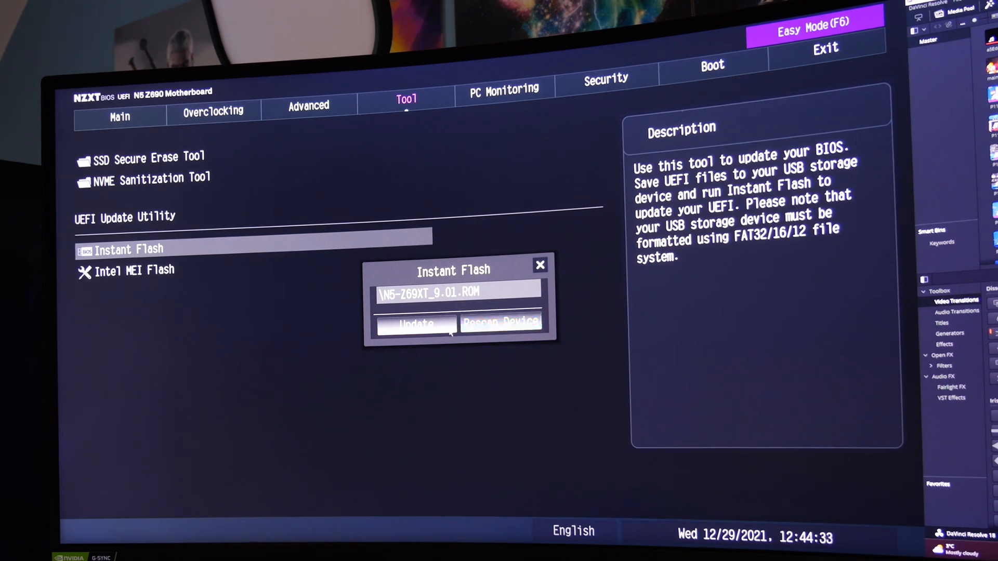
pyautogui.click(416, 325)
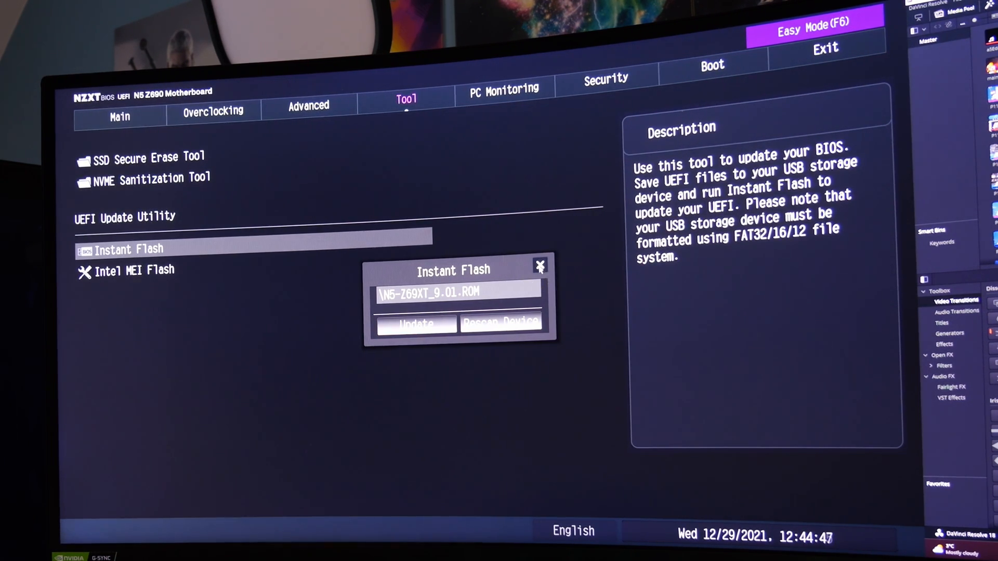
pyautogui.click(119, 116)
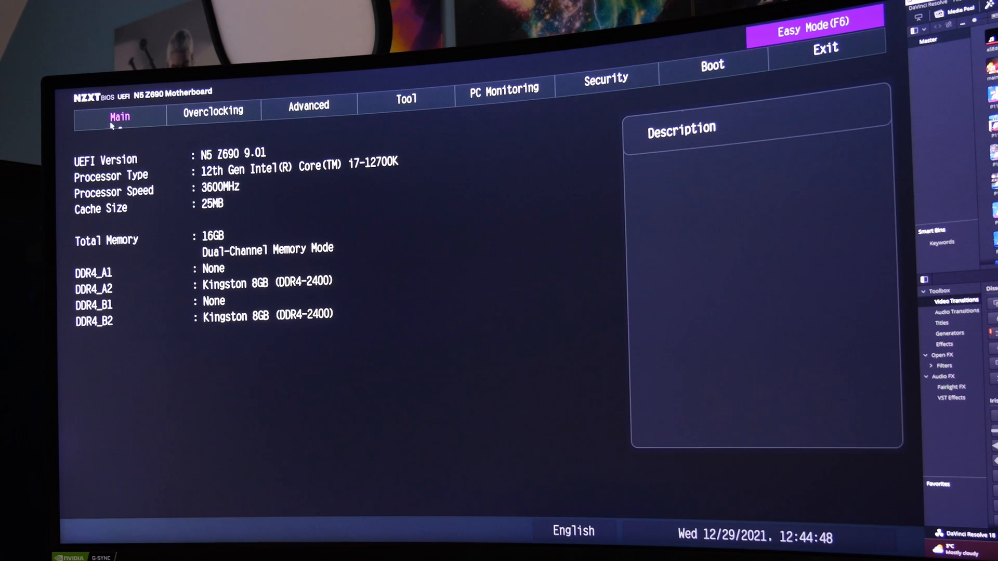